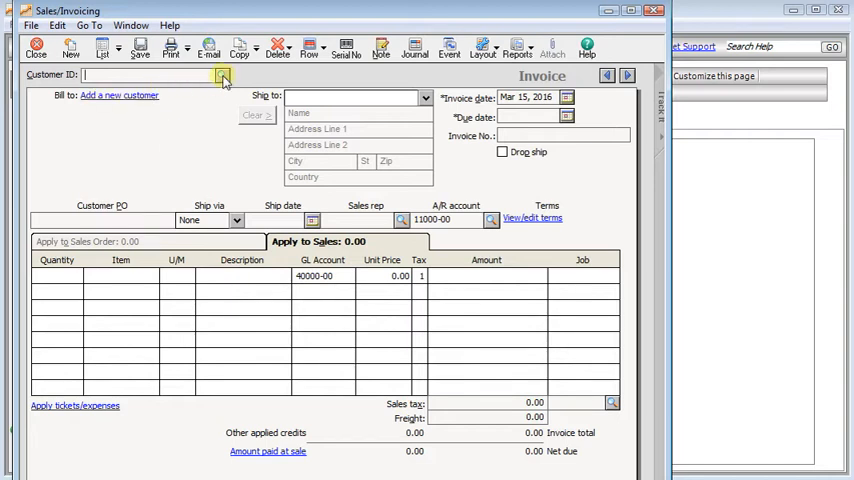
Close the blank Sales/Invoicing window to return to the Bellwether Garden Supply dashboard
{"action": "left_click", "coordinate": [222, 75]}
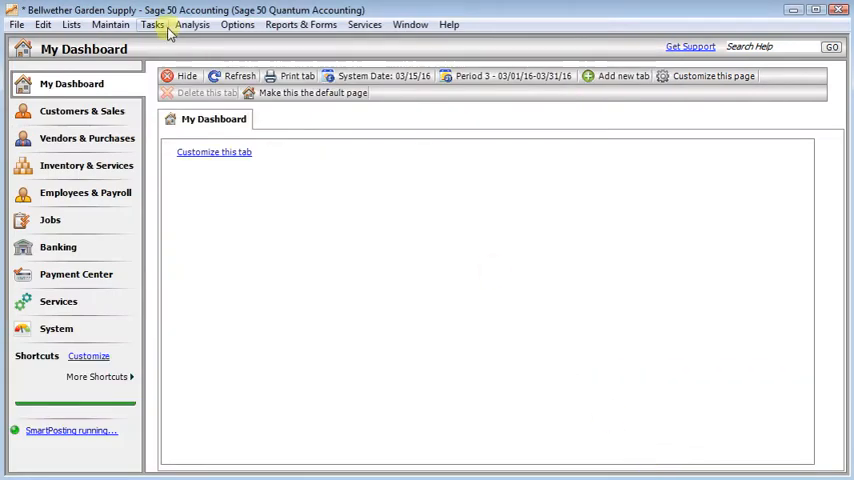
Check 'Hide inactive records' on the Global Options Accounting tab and confirm with OK
{"action": "left_click", "coordinate": [237, 24]}
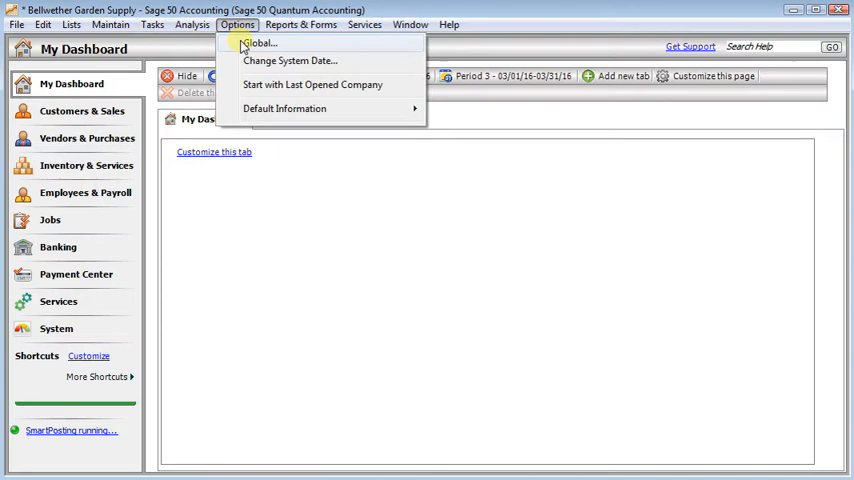
{"action": "left_click", "coordinate": [259, 43]}
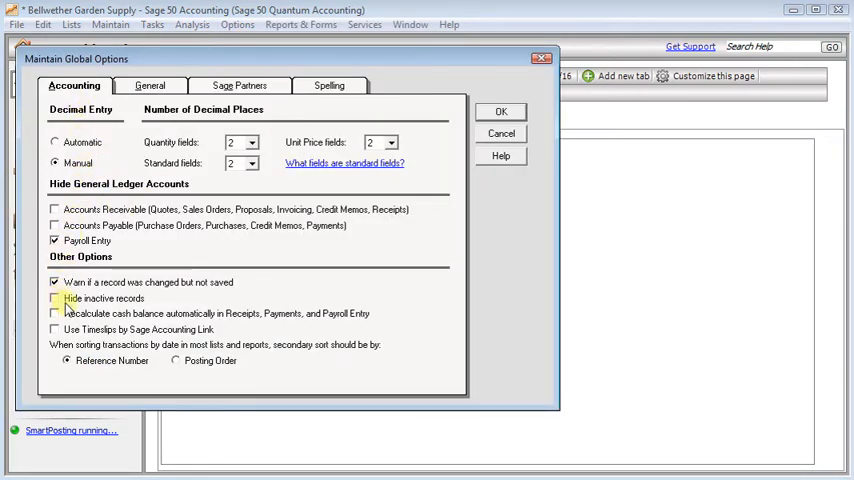
{"action": "left_click", "coordinate": [55, 298]}
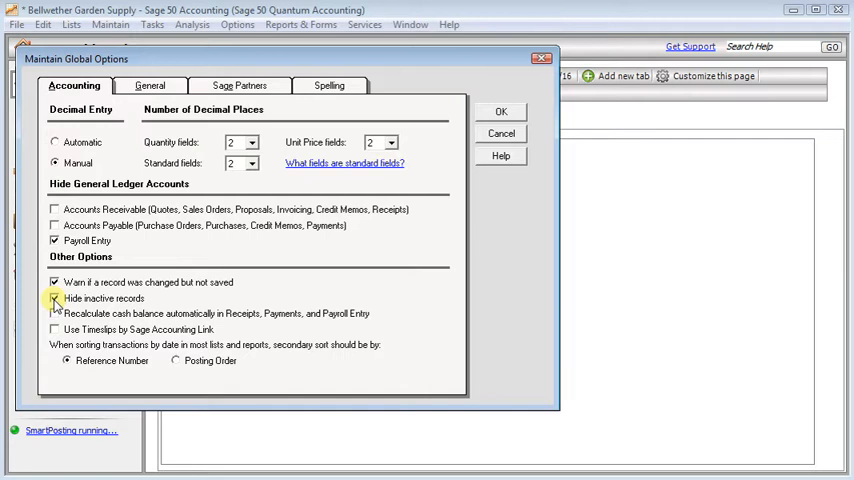
{"action": "left_click", "coordinate": [55, 298]}
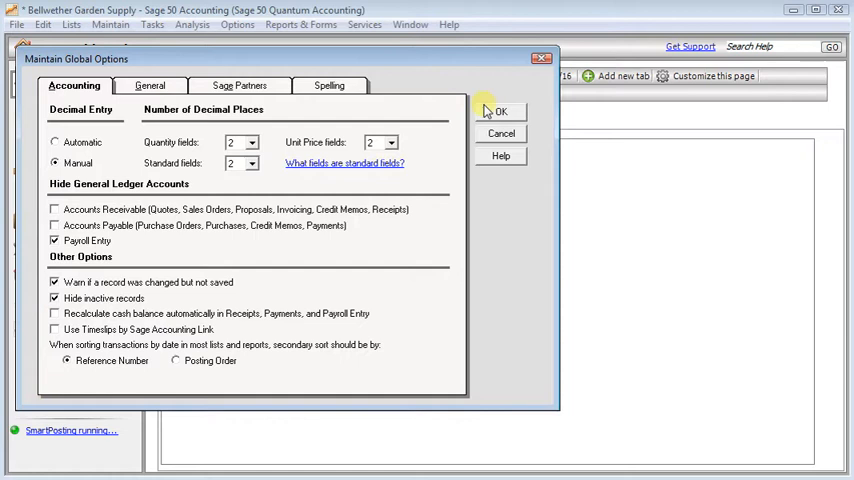
{"action": "left_click", "coordinate": [500, 111]}
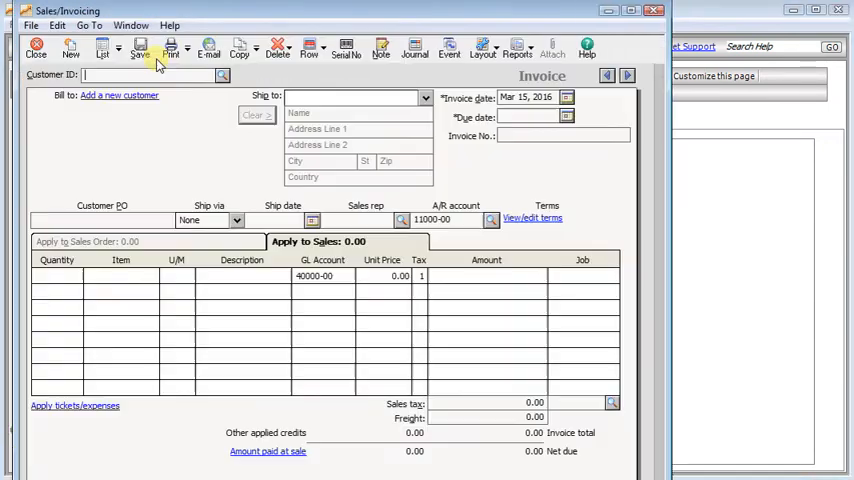
Enter DASH as the invoice's Customer ID to load Dash Business Systems
{"action": "left_click", "coordinate": [222, 74]}
{"action": "type", "text": "dash"}
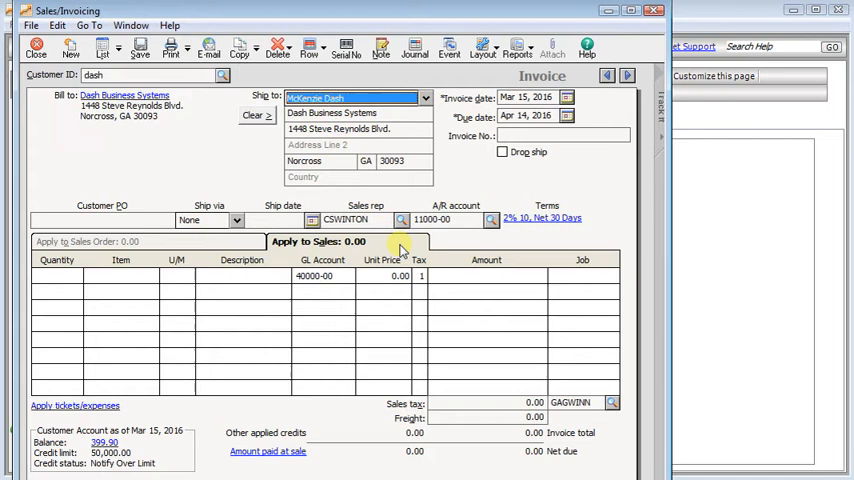
{"action": "mouse_move", "coordinate": [203, 137]}
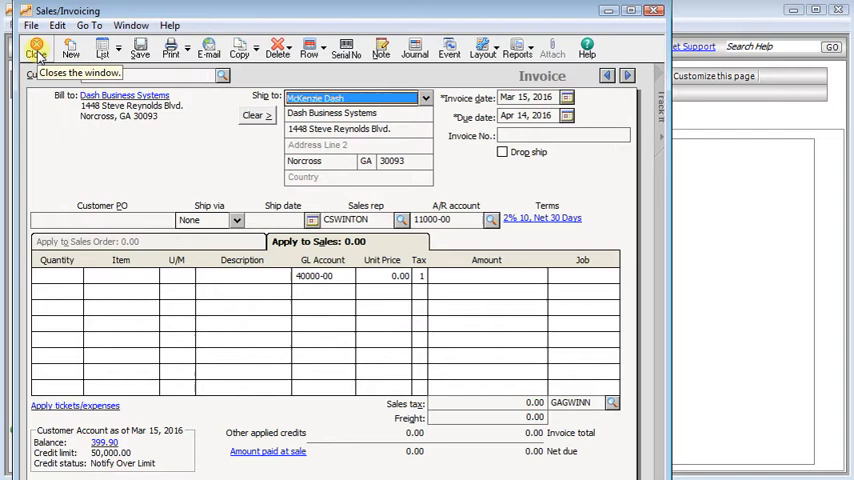
Close the invoice without saving and look up customer DASH in Maintain Customers
{"action": "left_click", "coordinate": [37, 48]}
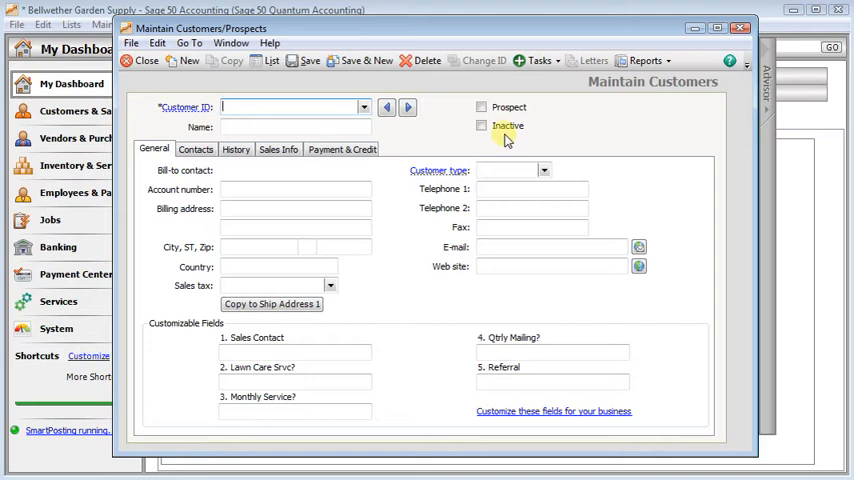
{"action": "left_click", "coordinate": [363, 107]}
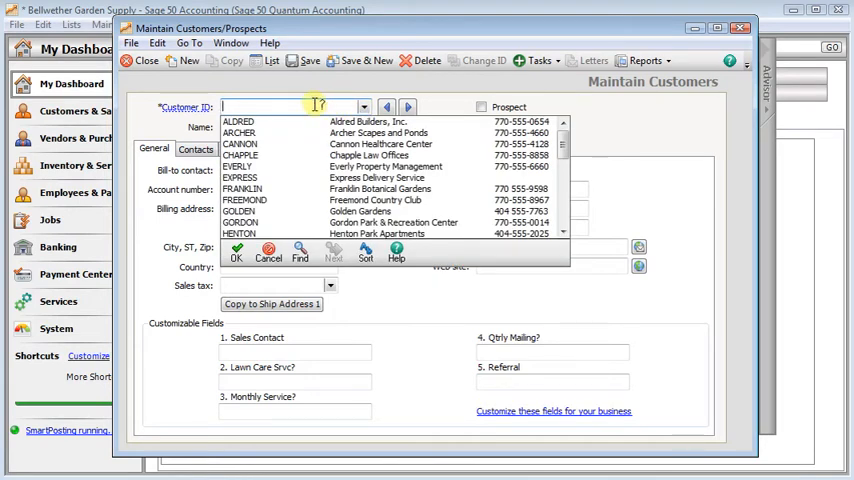
{"action": "type", "text": "DASH"}
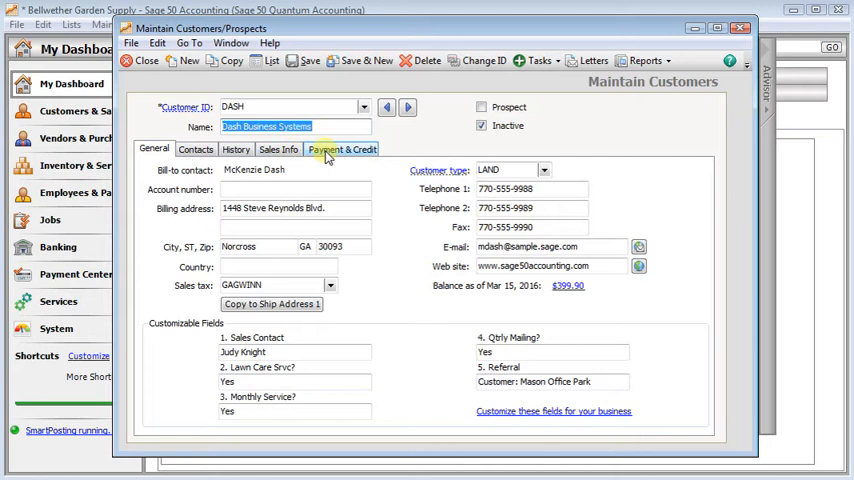
Review Dash Business Systems' Sales Info and History tabs, then close without saving
{"action": "left_click", "coordinate": [278, 149]}
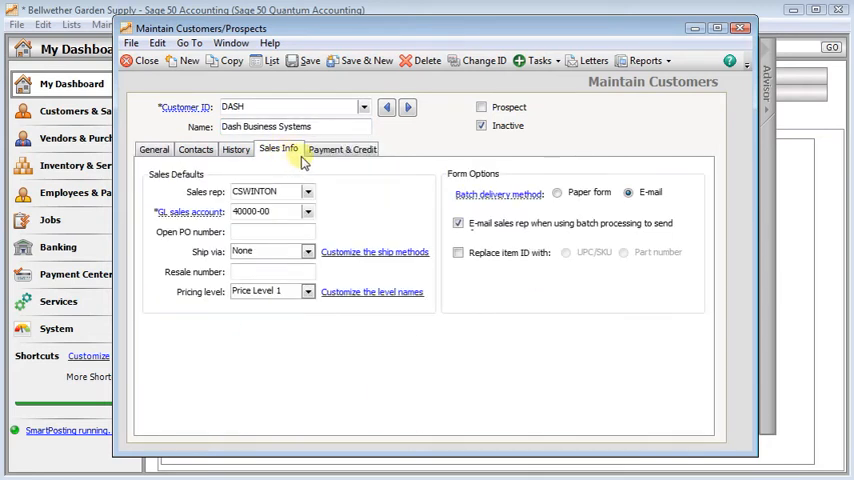
{"action": "left_click", "coordinate": [235, 149]}
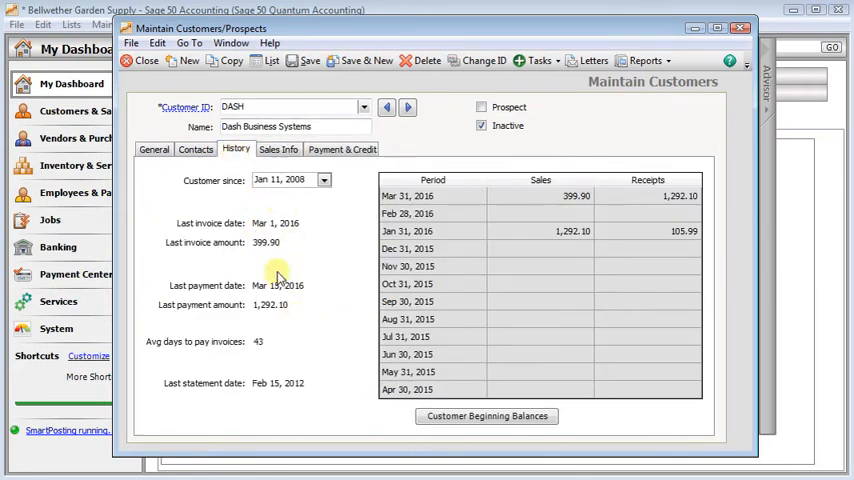
{"action": "mouse_move", "coordinate": [300, 385]}
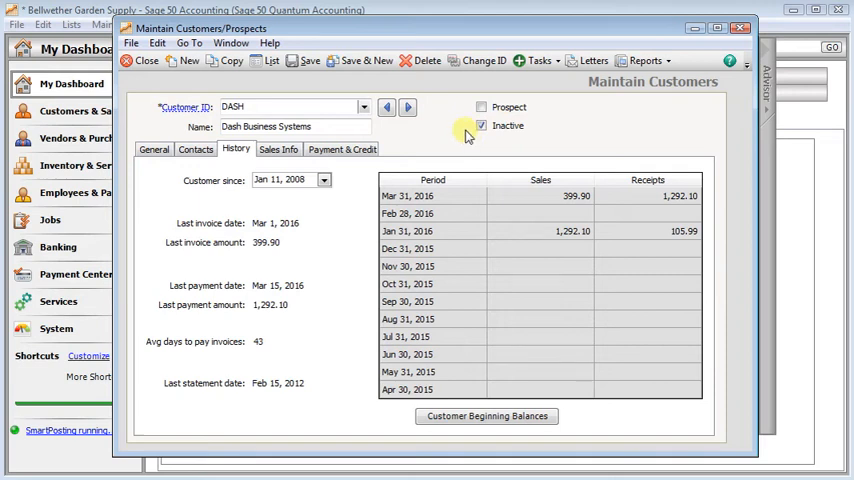
{"action": "left_click", "coordinate": [482, 125]}
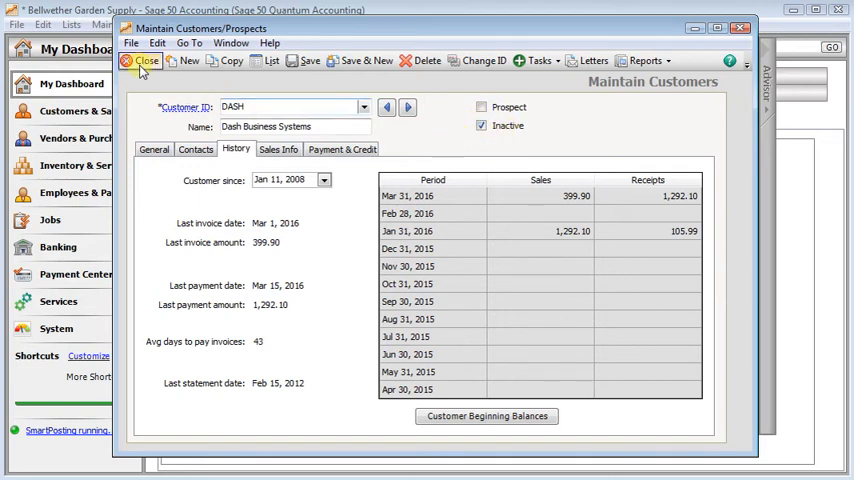
{"action": "mouse_move", "coordinate": [140, 61]}
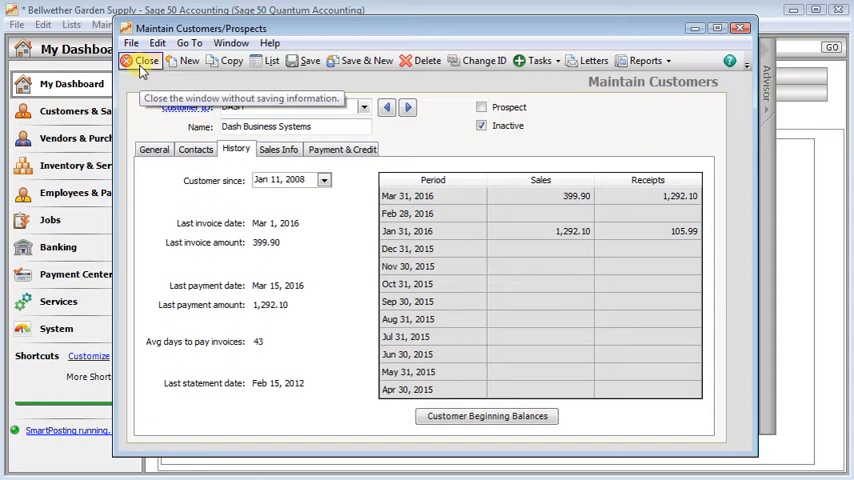
{"action": "left_click", "coordinate": [140, 61]}
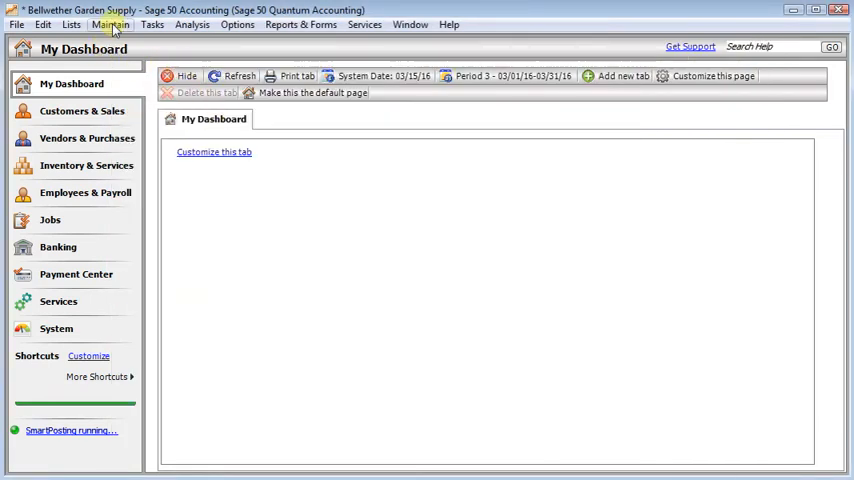
Open Make Records Inactive under System > Data Maintenance
{"action": "left_click", "coordinate": [110, 24]}
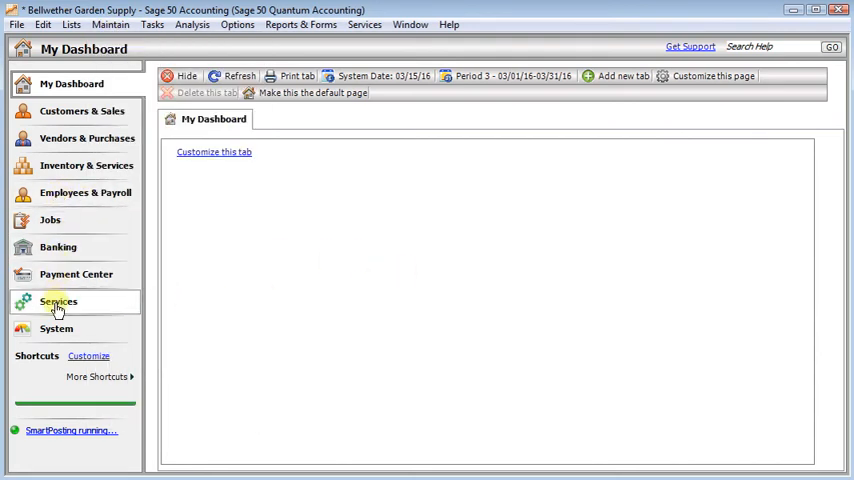
{"action": "left_click", "coordinate": [56, 328]}
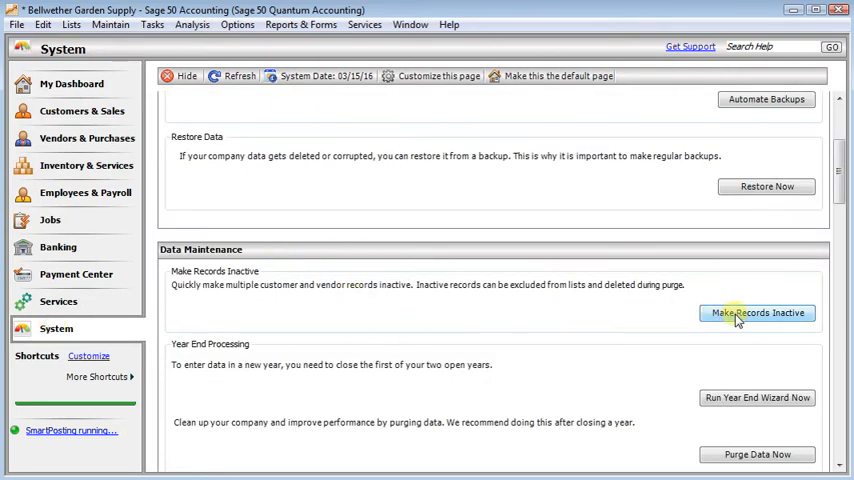
{"action": "left_click", "coordinate": [756, 313]}
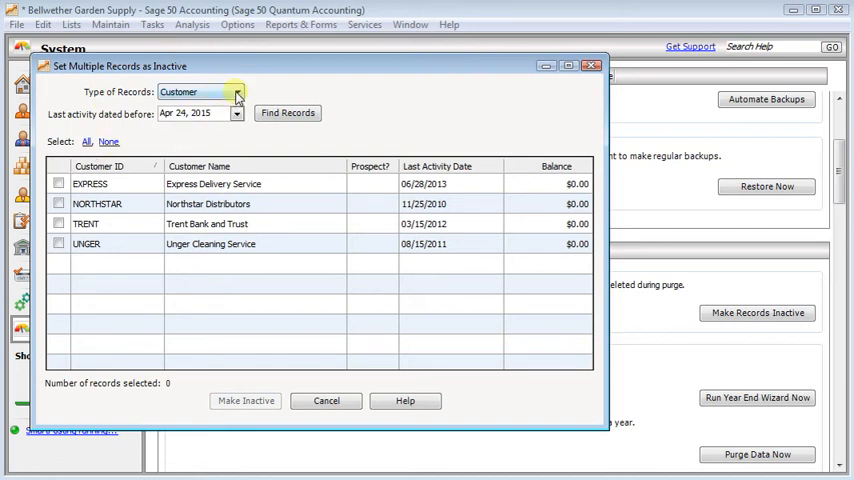
Select all four customers with no activity since Apr 24, 2015 and make them inactive
{"action": "left_click", "coordinate": [237, 91]}
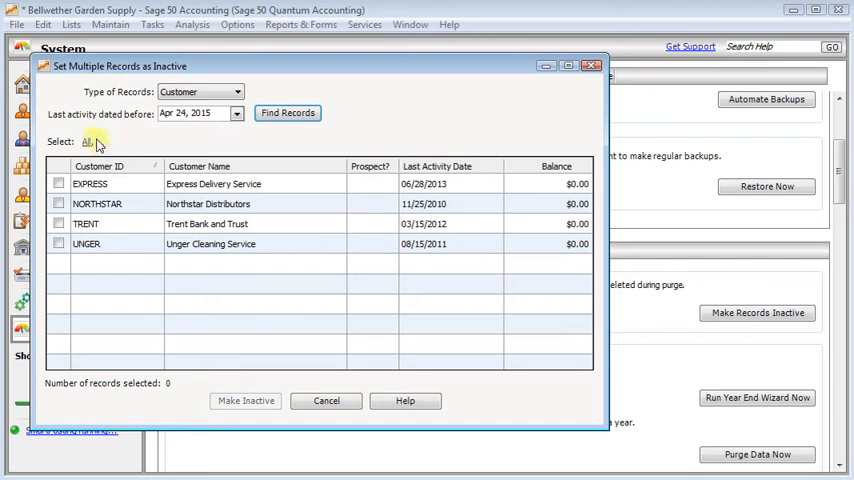
{"action": "left_click", "coordinate": [86, 141]}
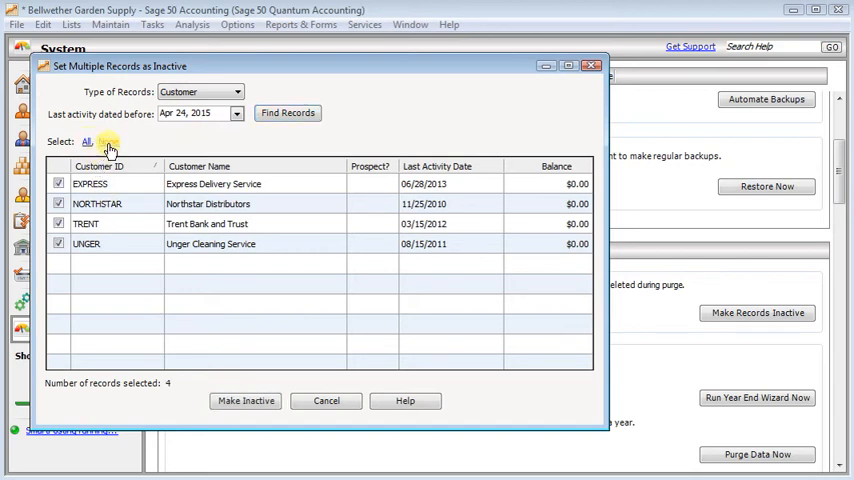
{"action": "left_click", "coordinate": [108, 141]}
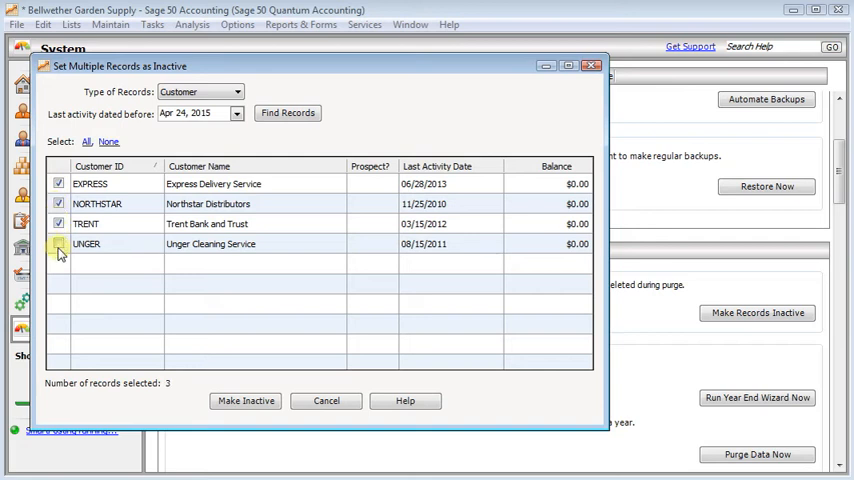
{"action": "left_click", "coordinate": [58, 244]}
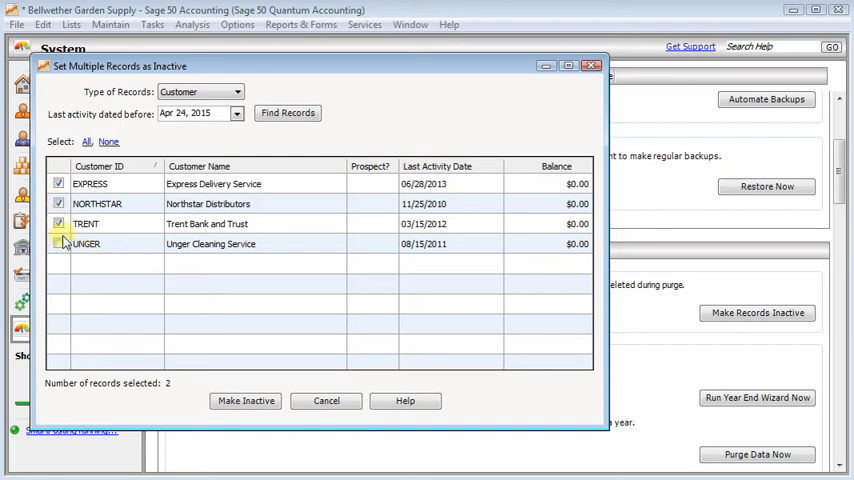
{"action": "left_click", "coordinate": [58, 244]}
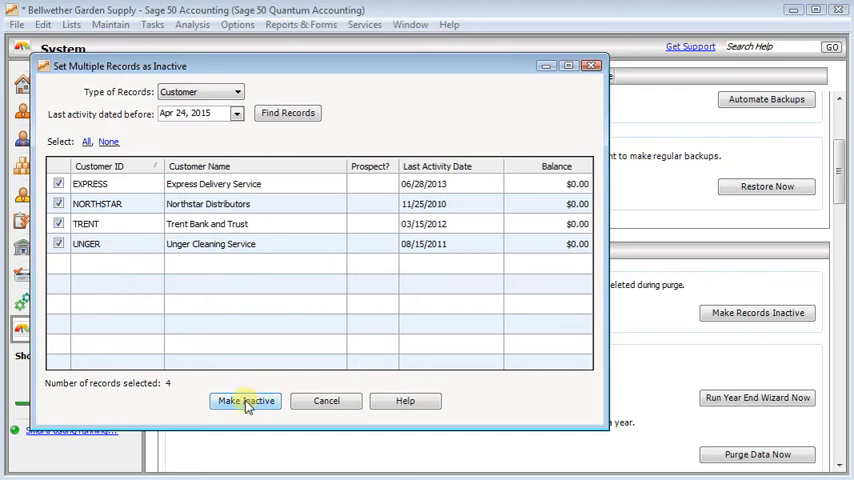
{"action": "left_click", "coordinate": [245, 400]}
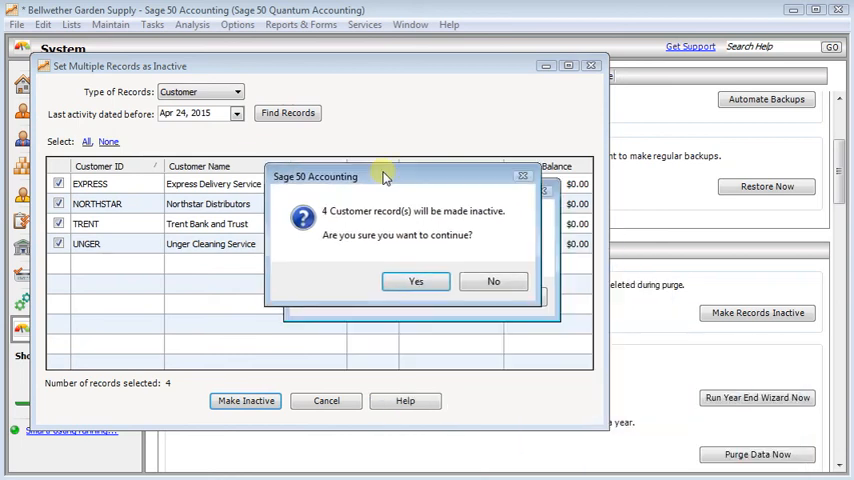
{"action": "left_click", "coordinate": [415, 281]}
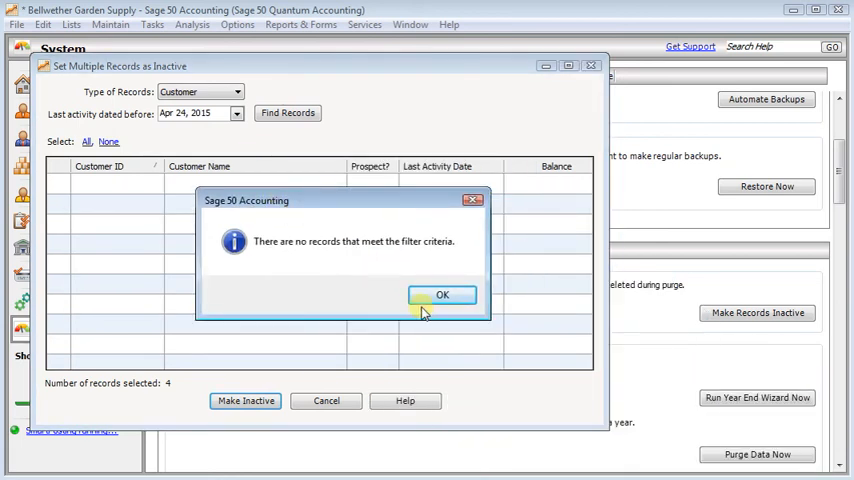
{"action": "left_click", "coordinate": [442, 294]}
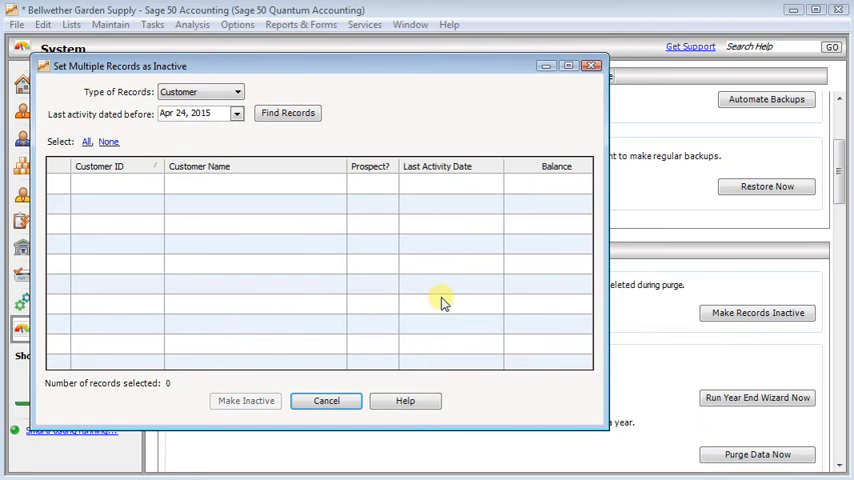